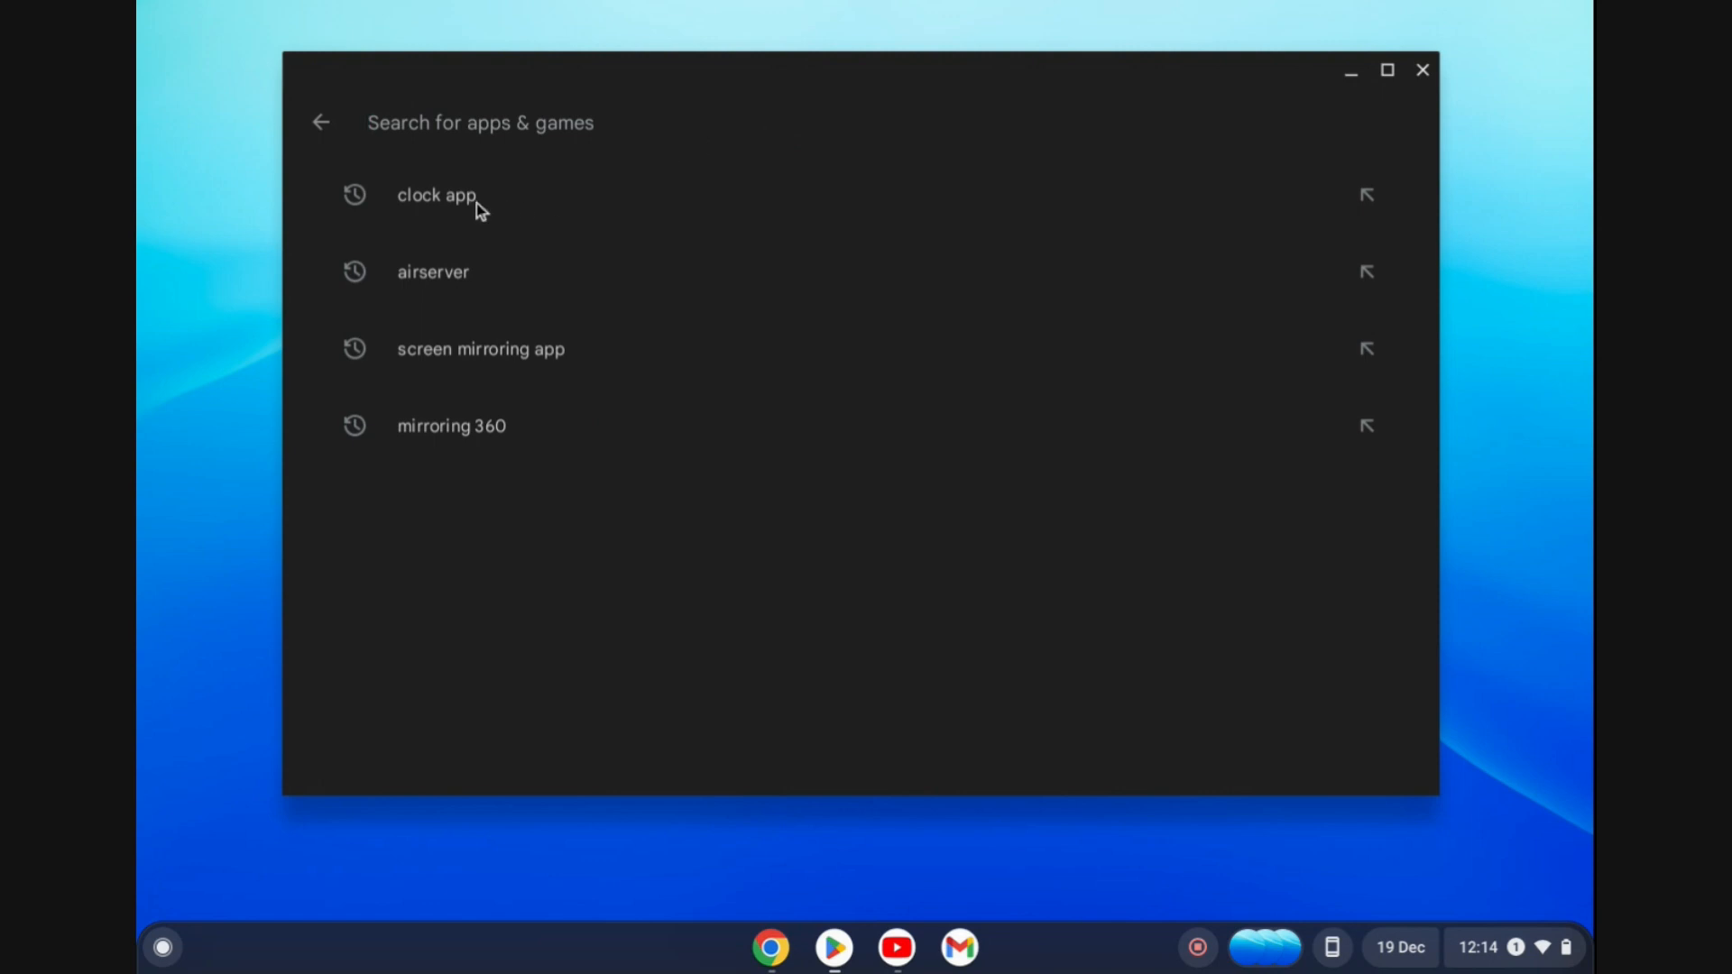
Rerun the recent 'clock app' search in Google Play Store.
left_click(435, 195)
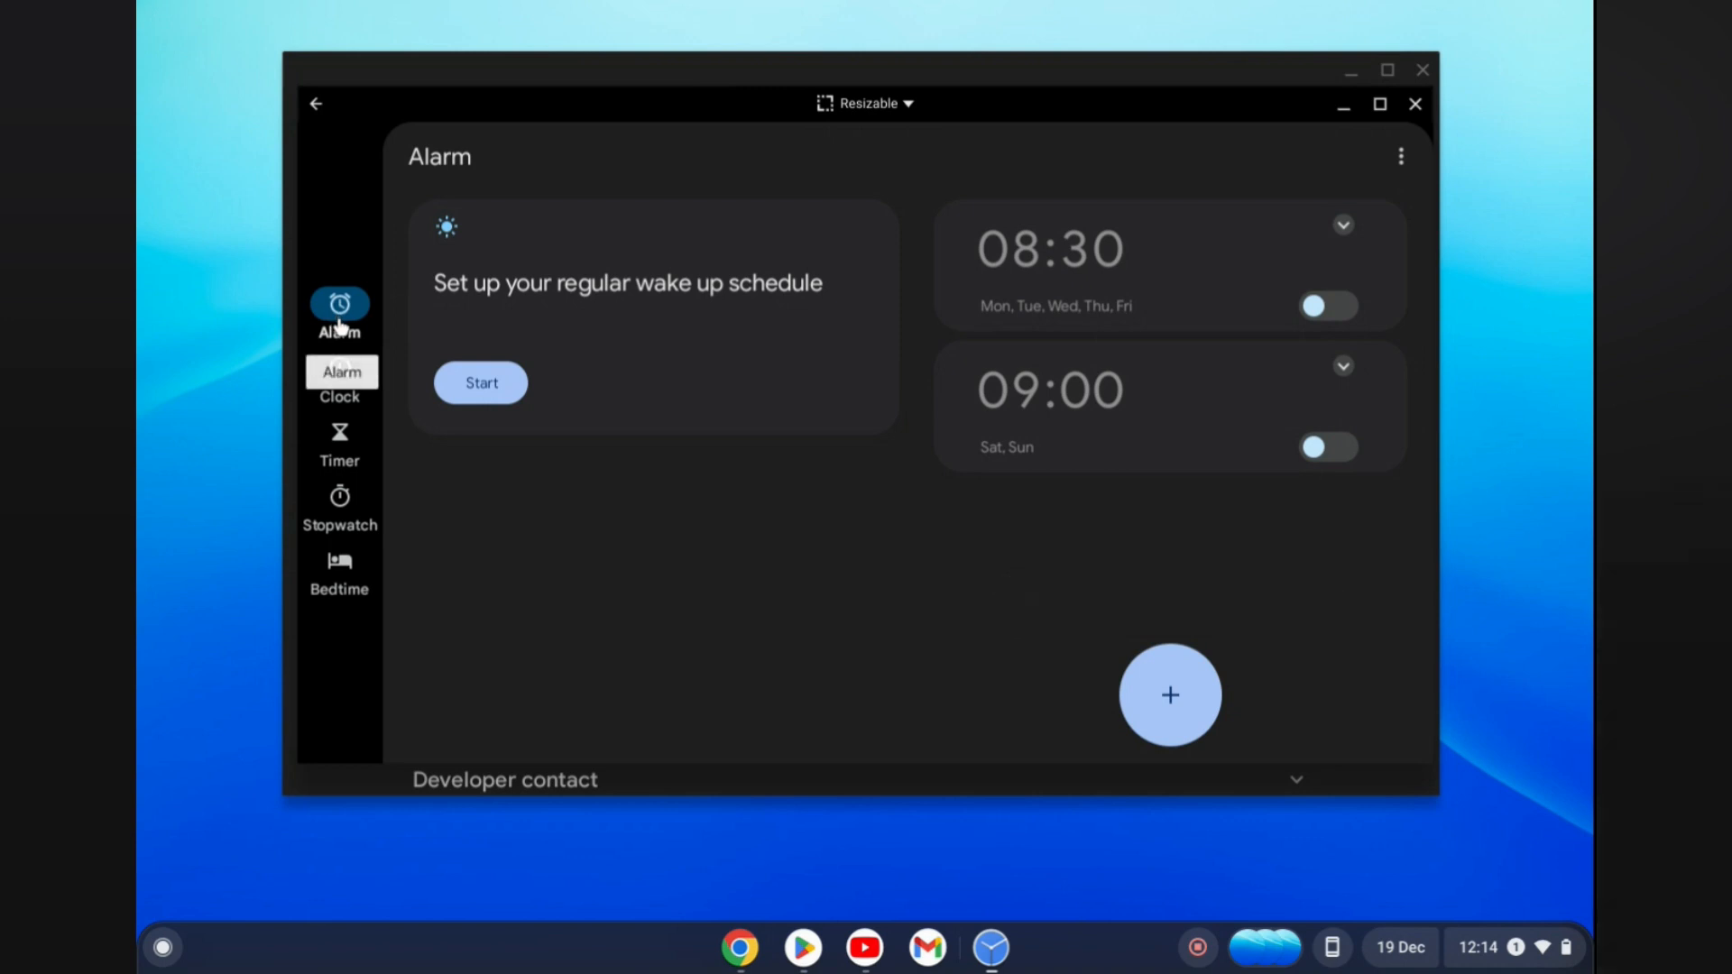
Show the Alarm list with the 08:30 weekday and 09:00 weekend alarms.
left_click(1169, 694)
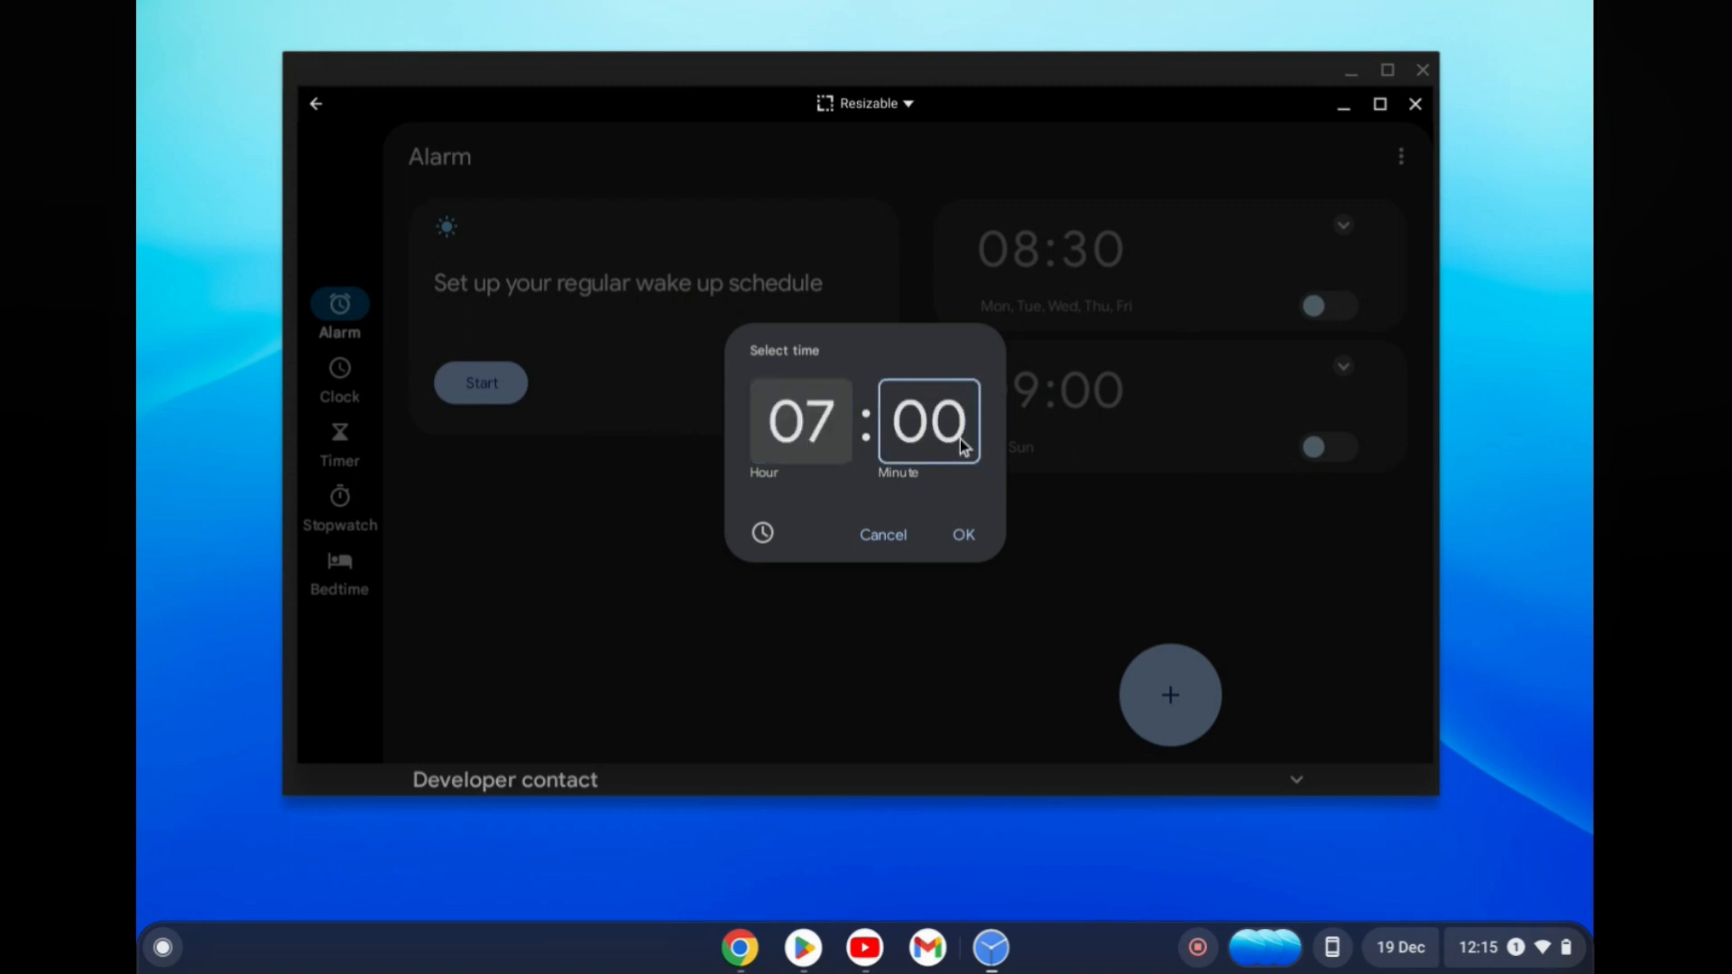
Set the new alarm's time to 07 hours 00 minutes in the Select time picker.
left_click(962, 534)
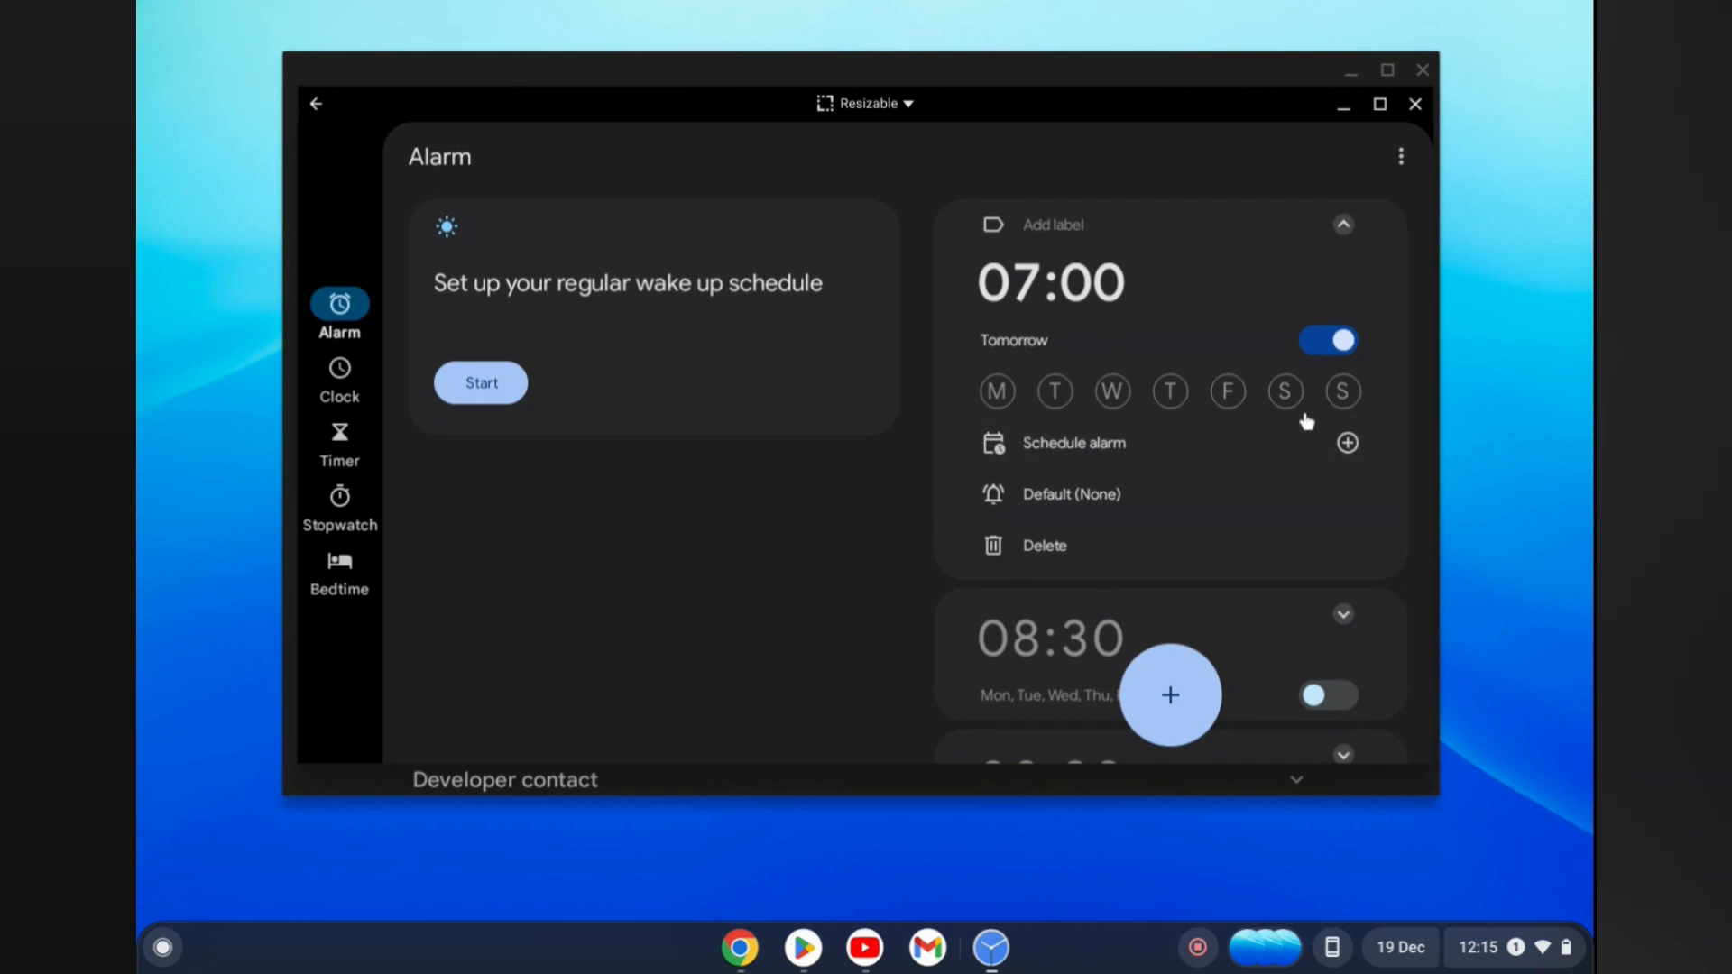